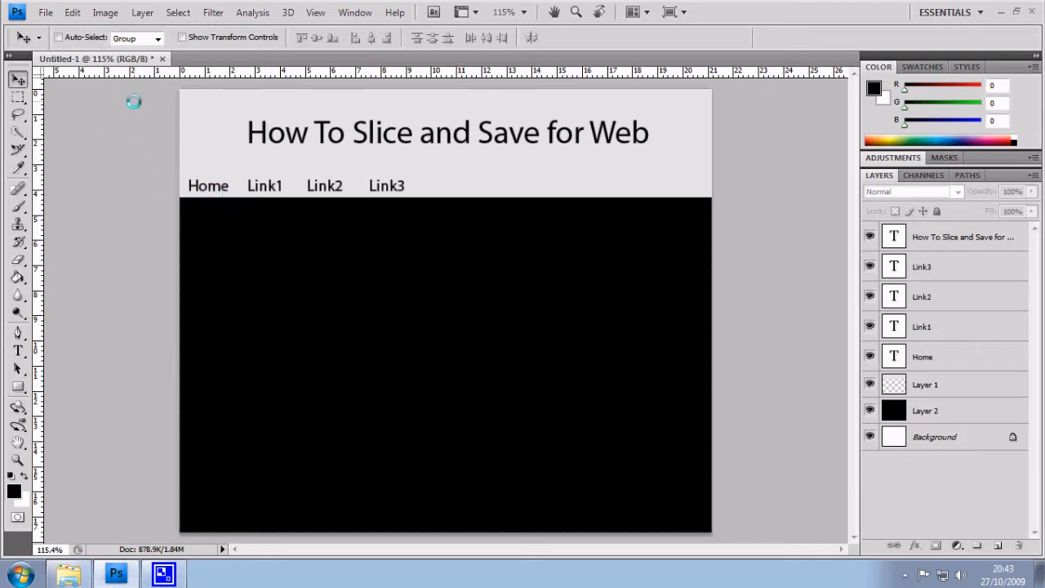
mouse_move(608, 424)
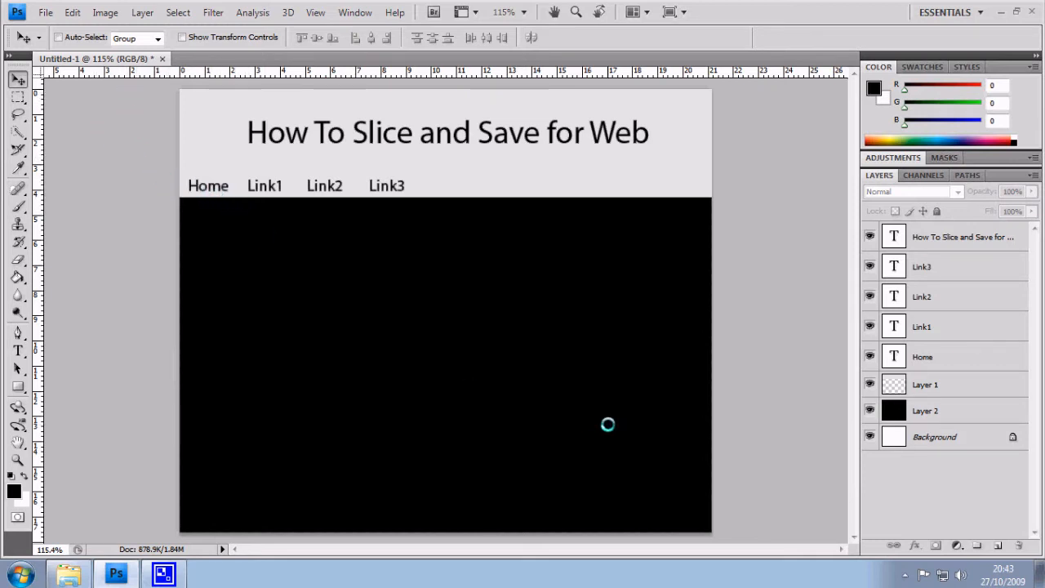
mouse_move(418, 224)
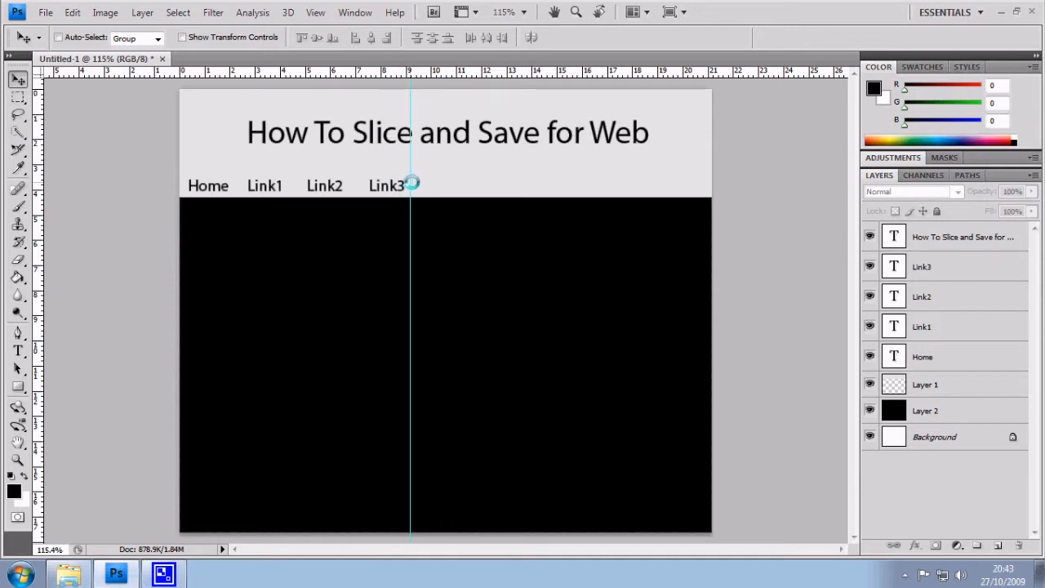
- Remove the stray vertical guide and turn on View > Rulers for placing guides
drag(410, 184, 351, 183)
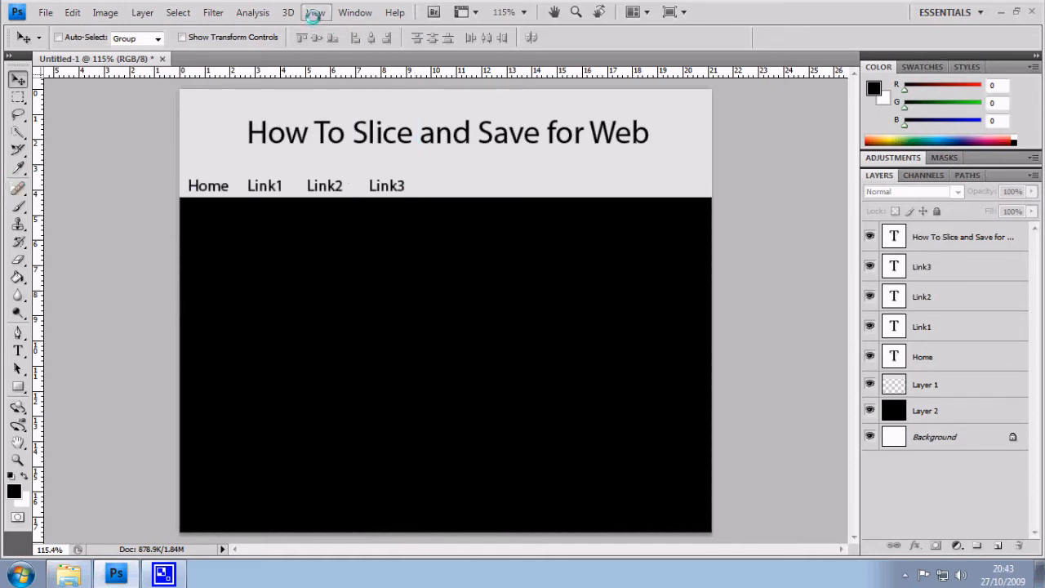
click(315, 11)
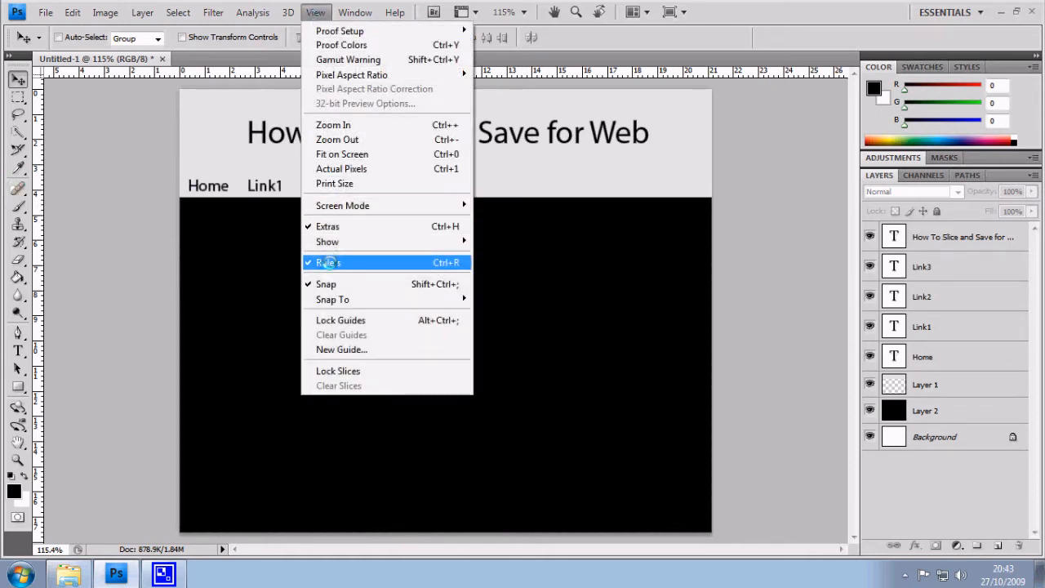
click(328, 262)
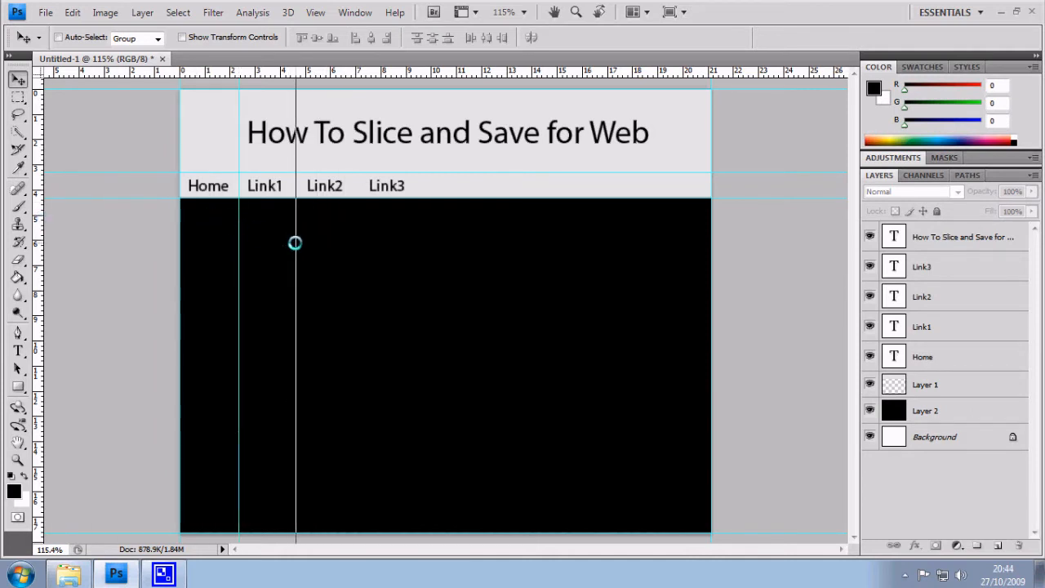
mouse_move(302, 224)
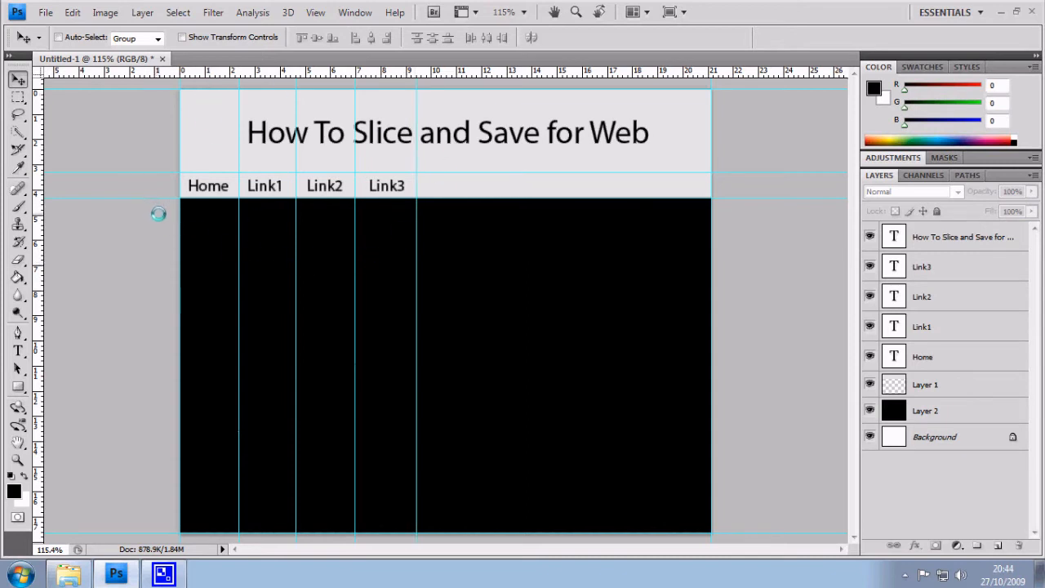
mouse_move(161, 213)
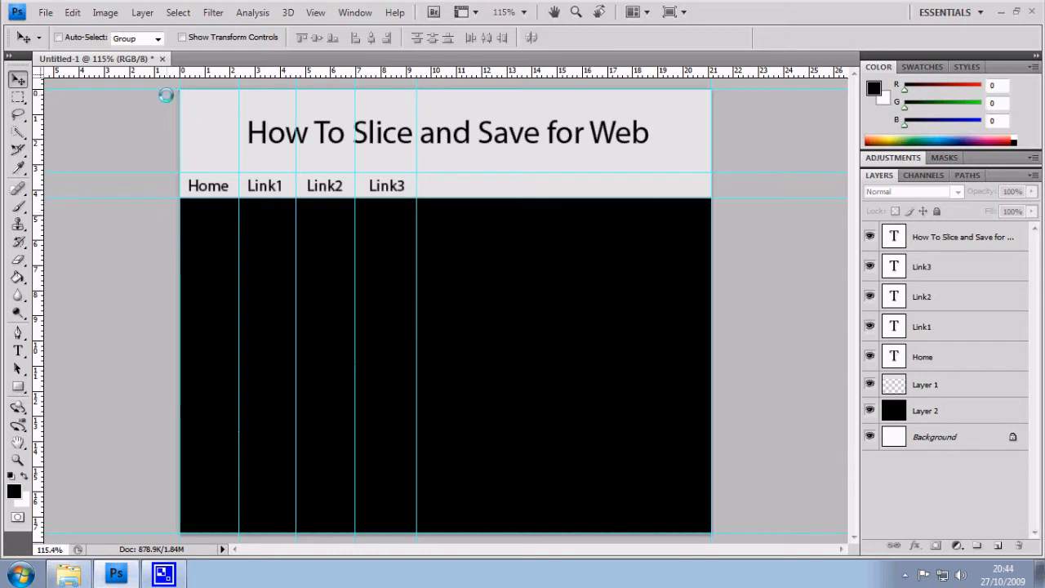
mouse_move(139, 185)
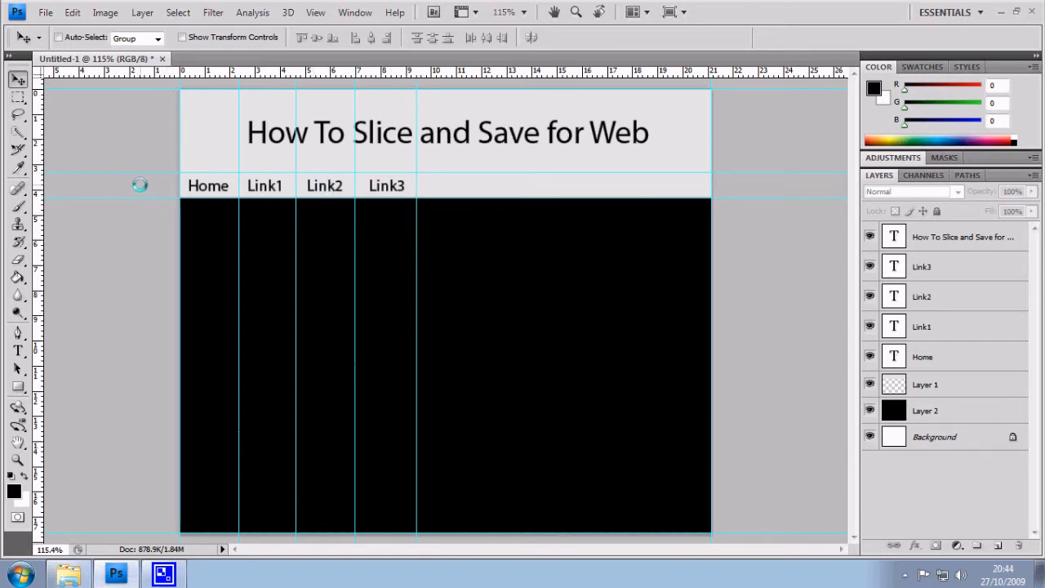
mouse_move(183, 185)
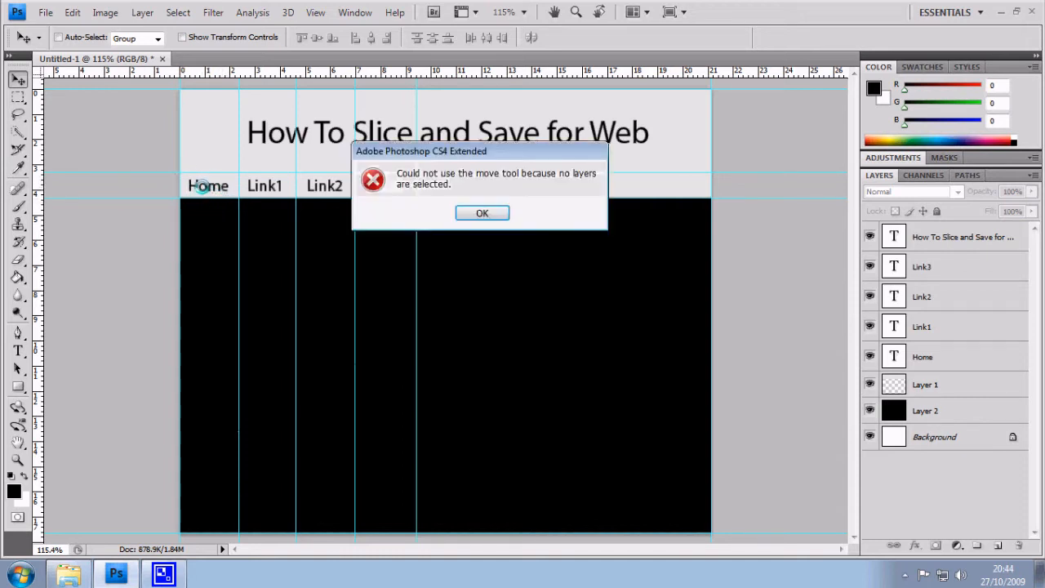
- Dismiss the no-layers-selected warning with OK
click(482, 213)
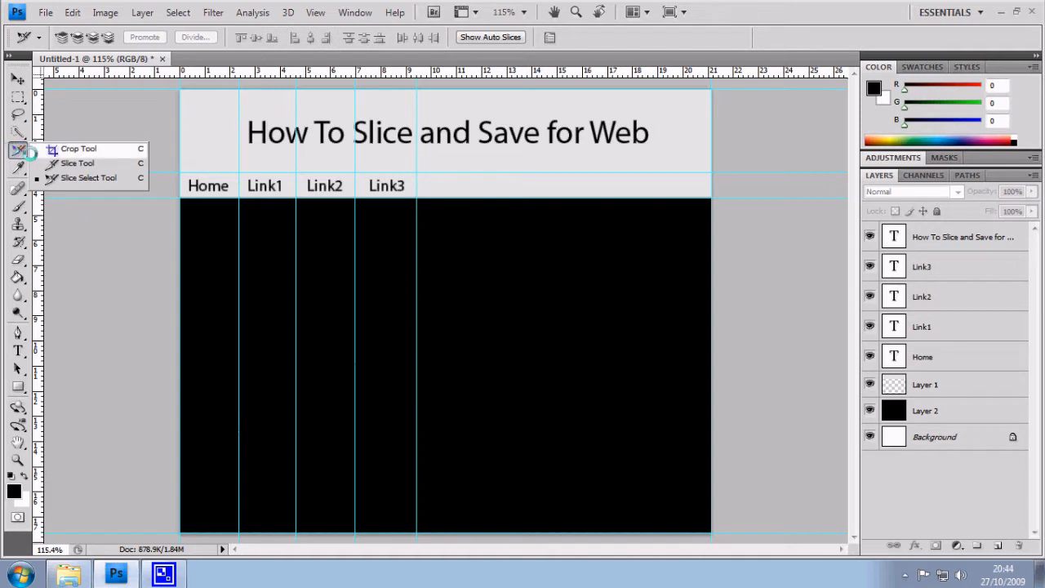
- With the Slice Tool, drag slices along the guides over the title, links and content area
click(77, 149)
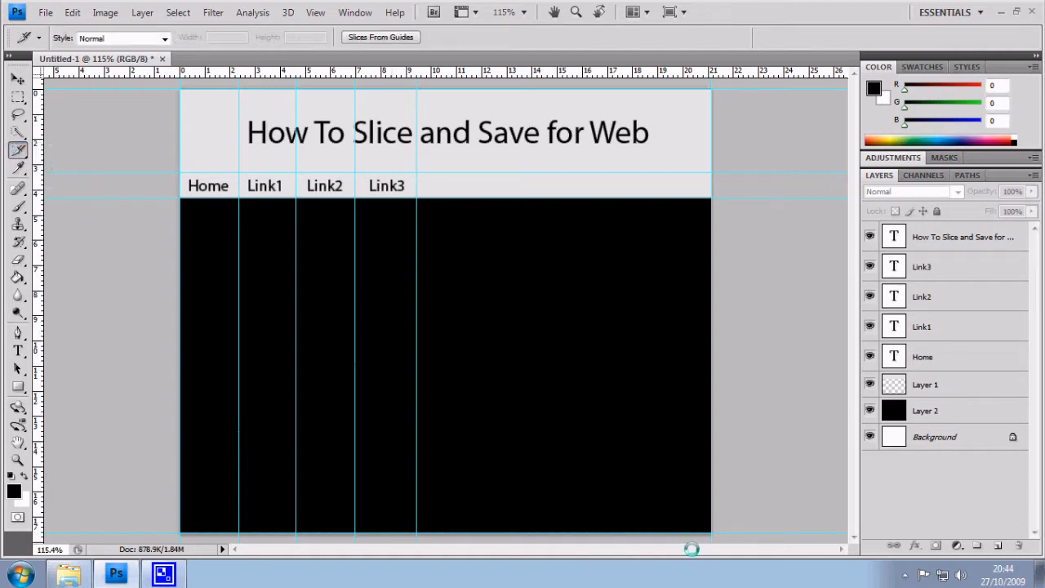
drag(207, 347, 715, 535)
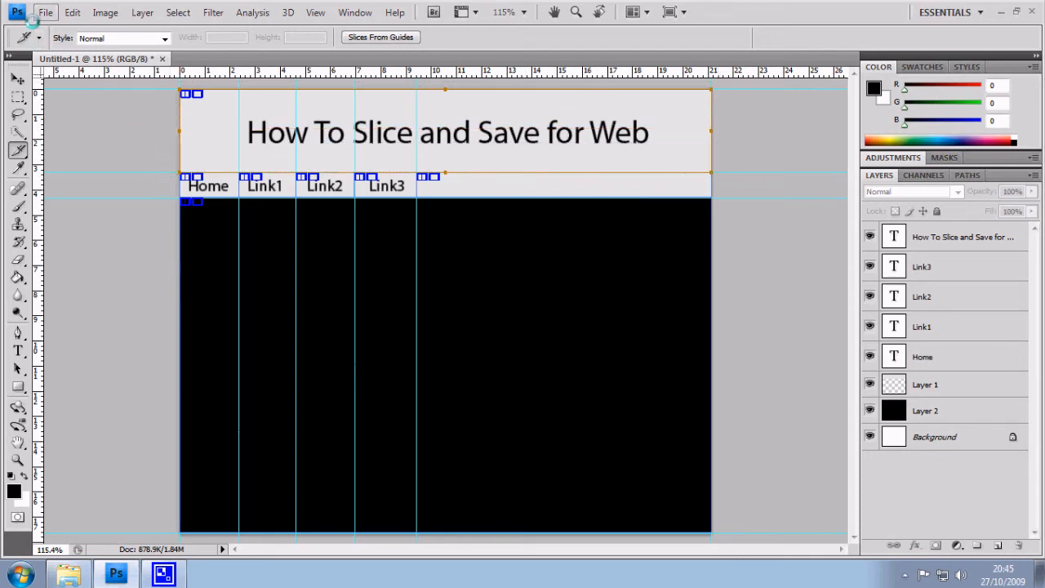
click(45, 13)
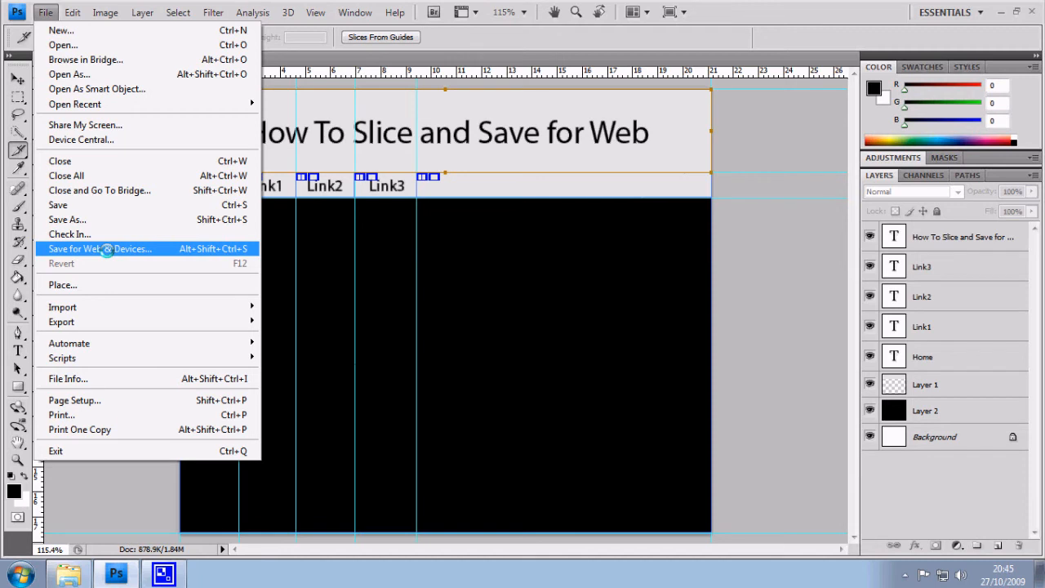
- In Save for Web & Devices, keep GIF as the output format
click(100, 248)
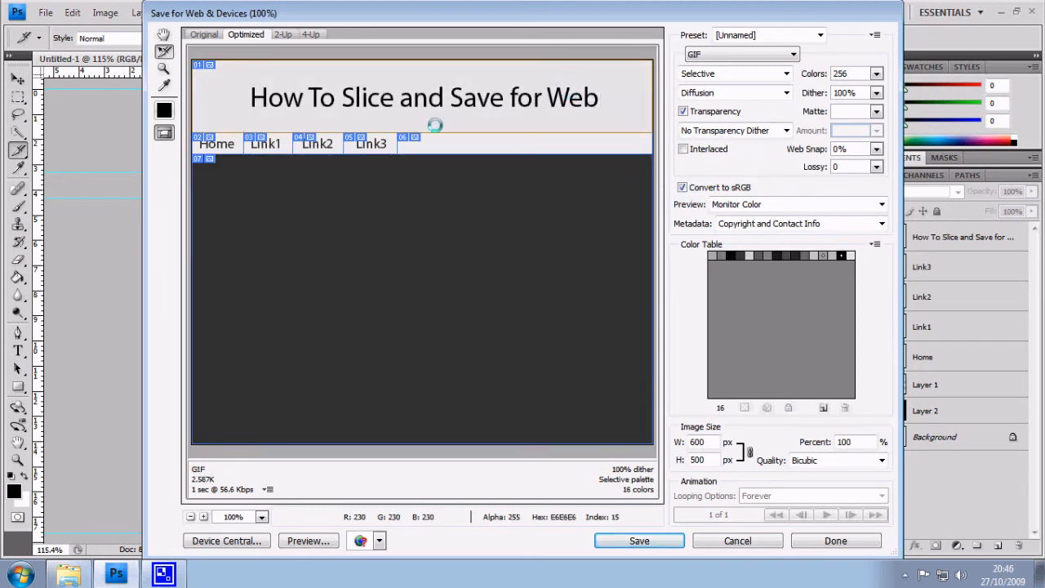
click(739, 54)
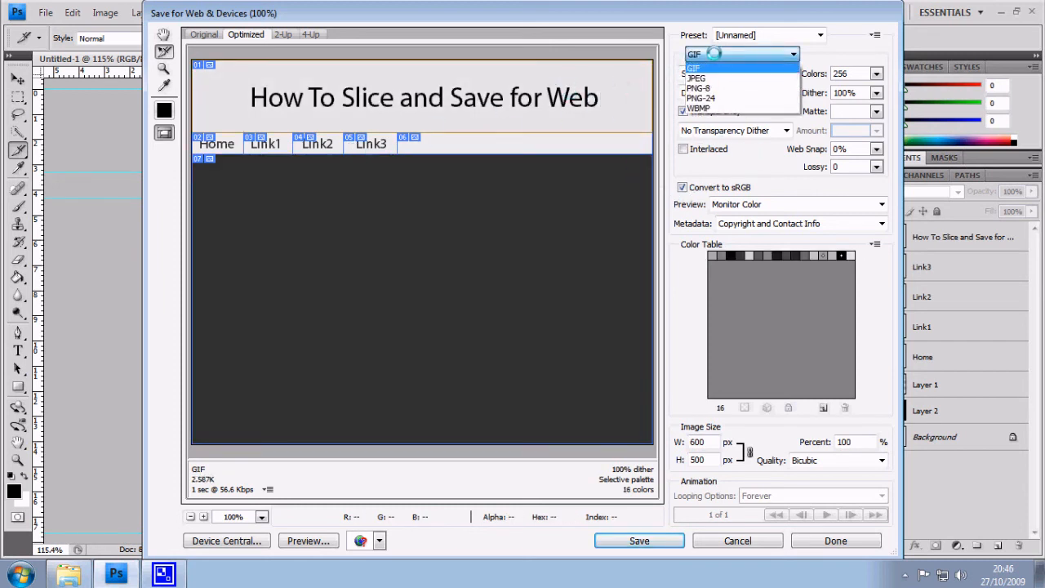
click(693, 67)
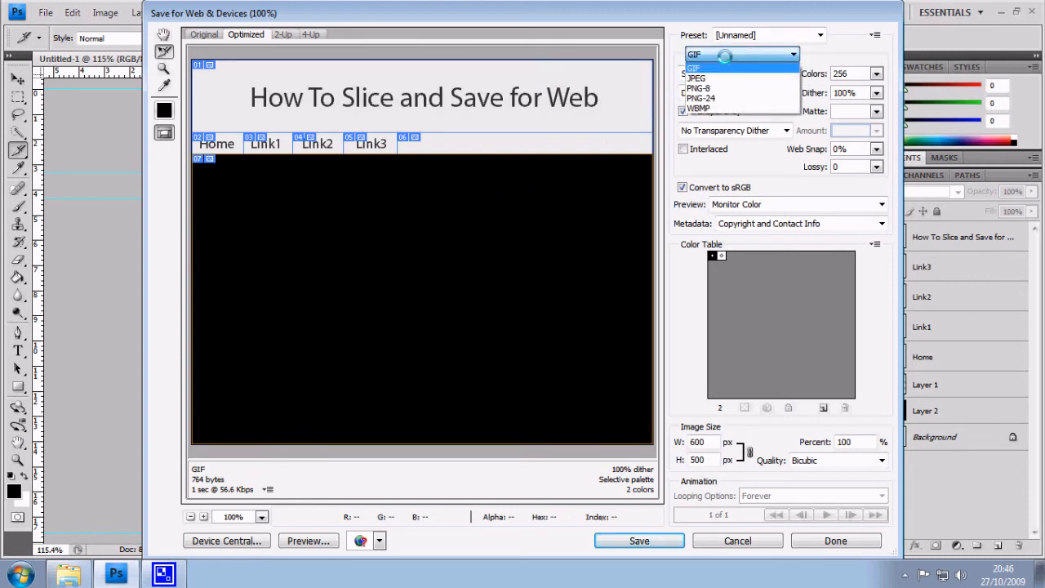
click(695, 67)
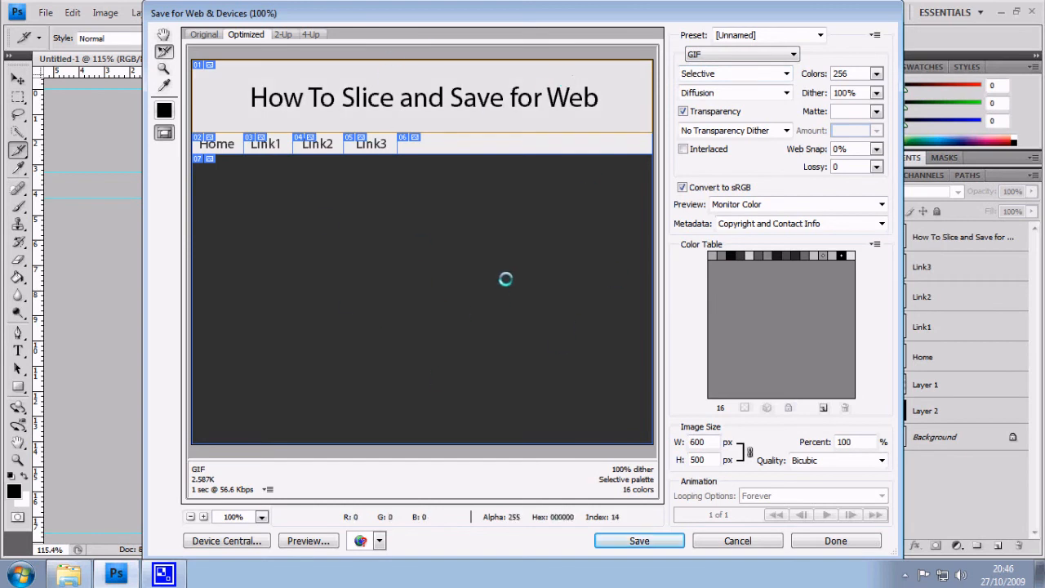
- Save the optimized output as 'index' with HTML and slice images
click(639, 540)
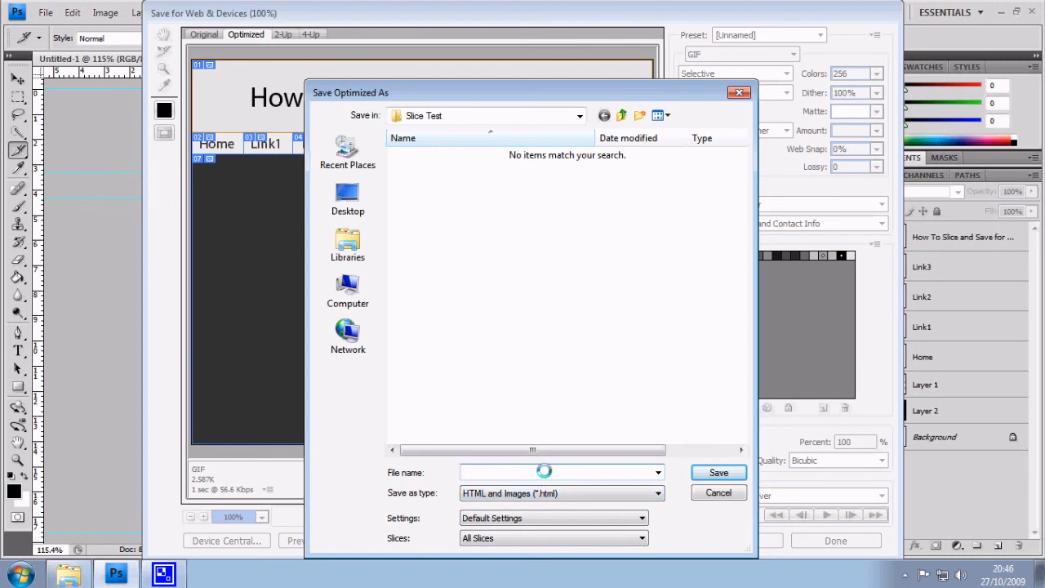
text(index)
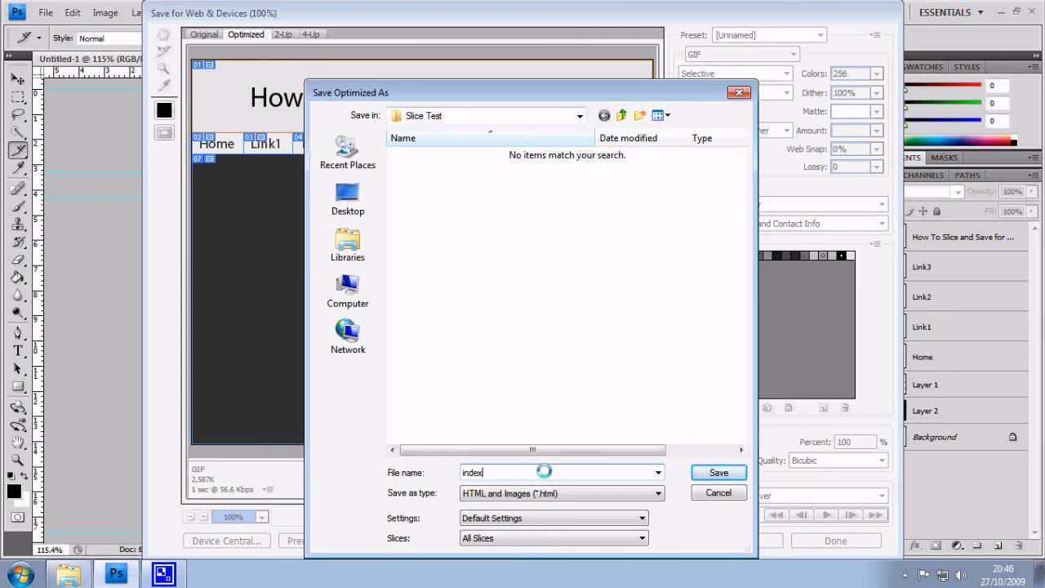
click(718, 472)
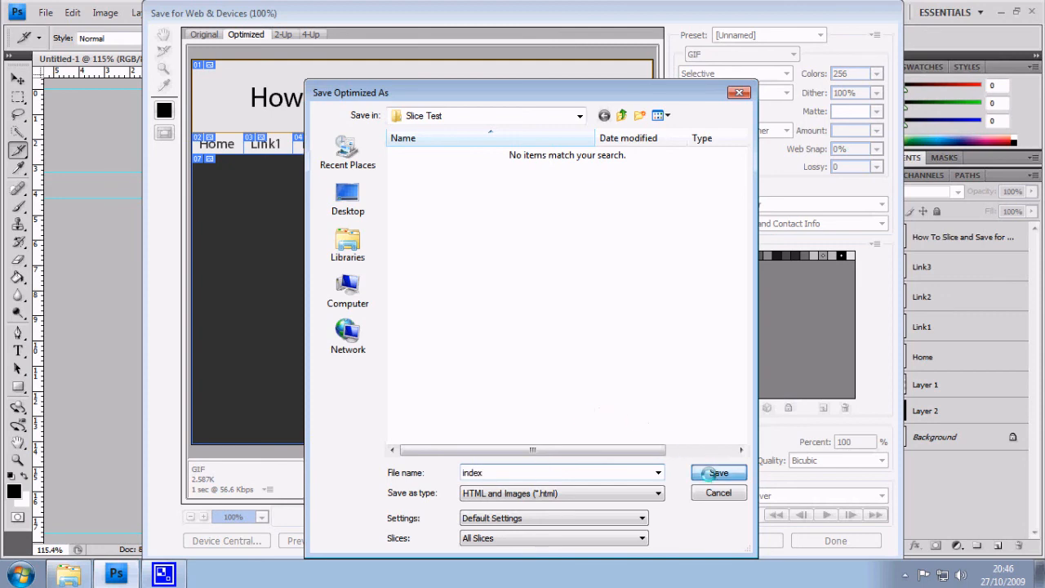
click(718, 473)
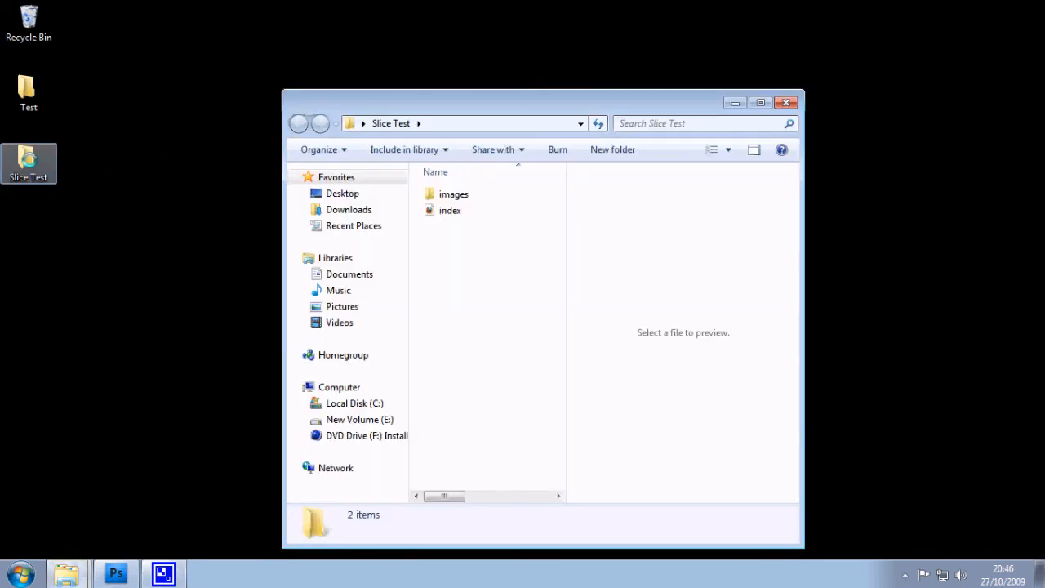
- Inspect the images folder of slice GIFs, then open index in Firefox
click(450, 210)
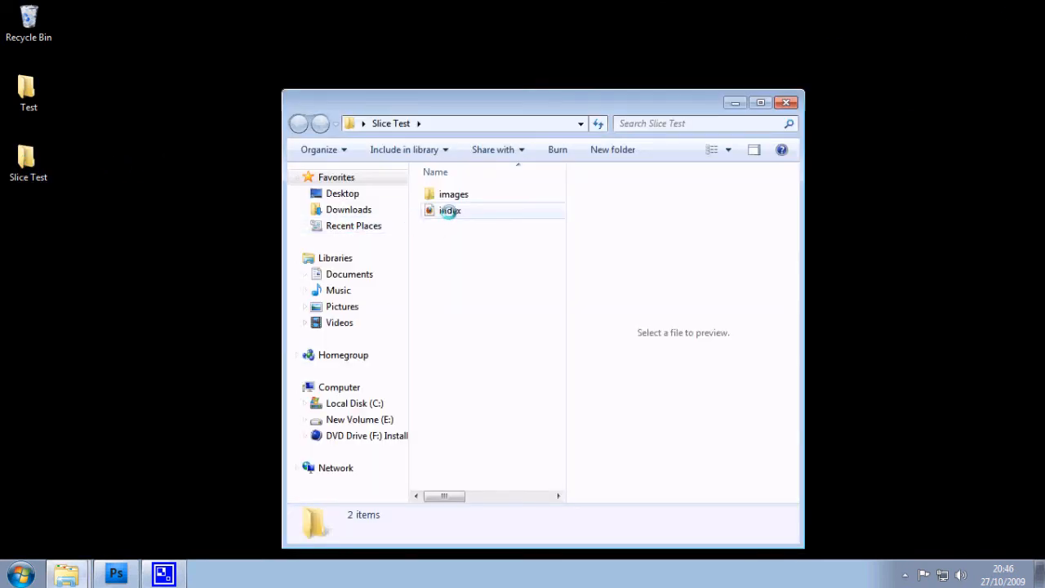
double_click(453, 194)
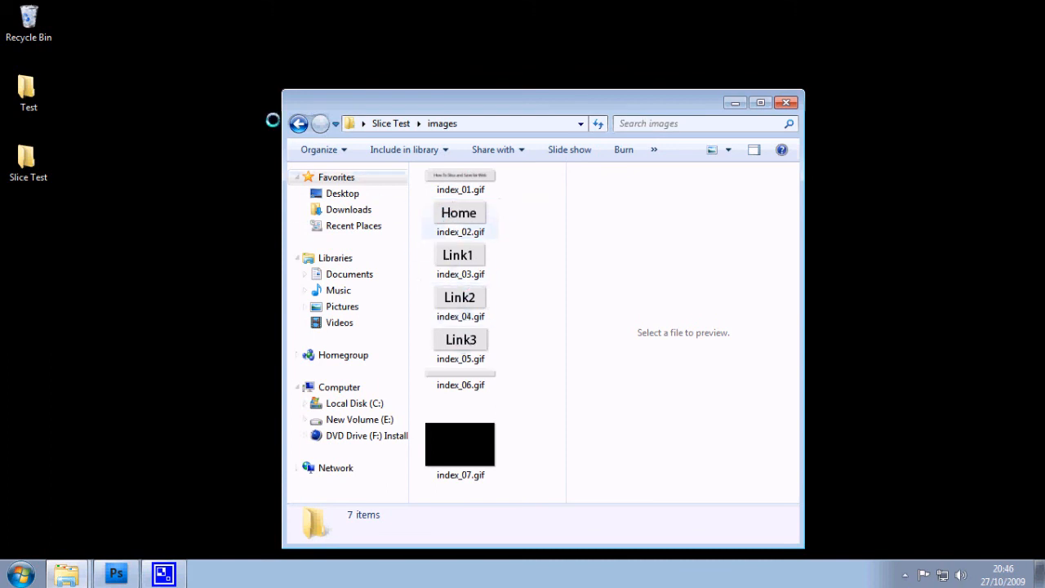
click(299, 123)
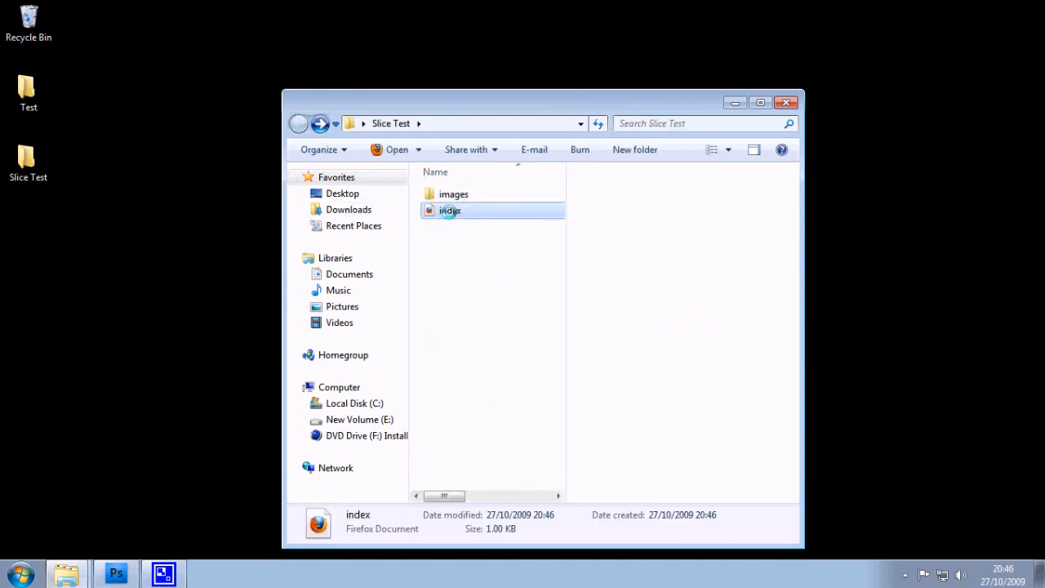
double_click(450, 210)
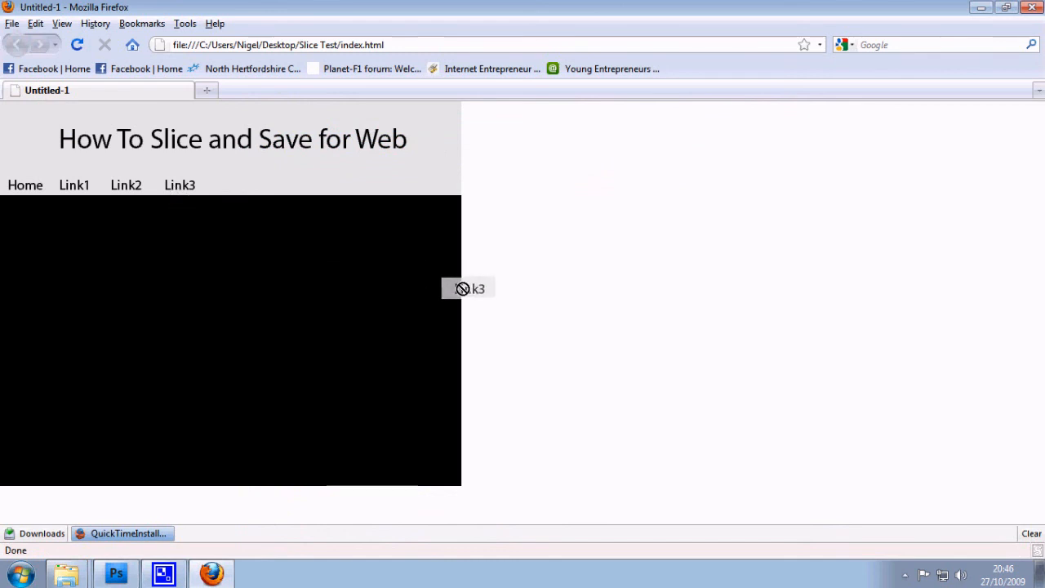
mouse_move(489, 287)
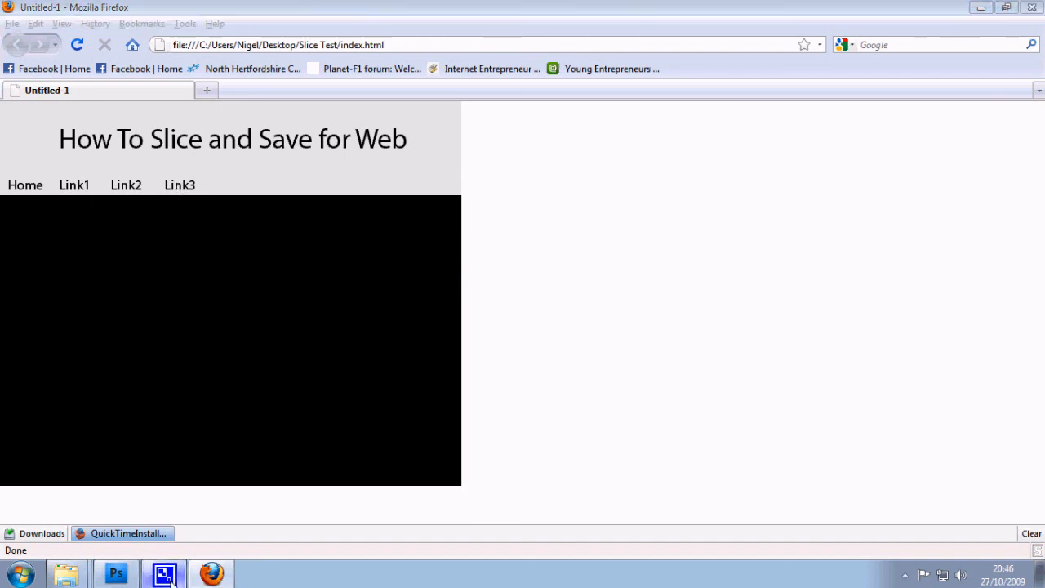
mouse_move(316, 271)
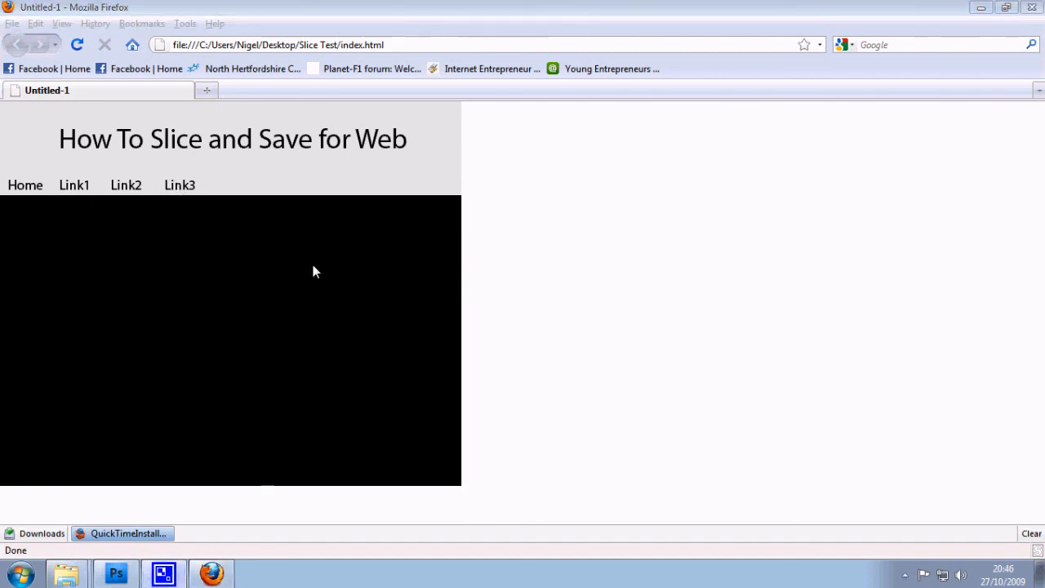